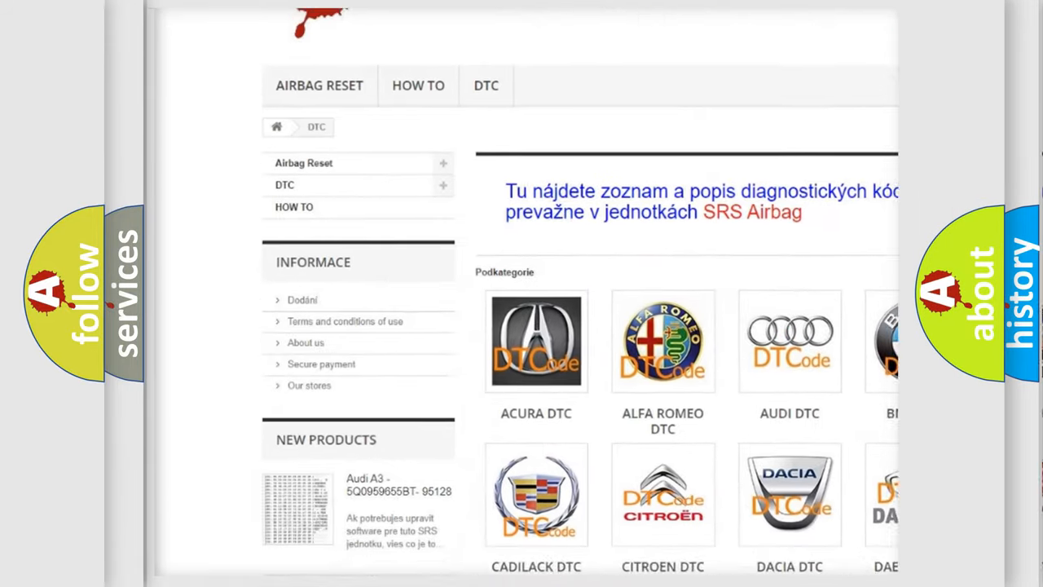
pyautogui.scroll(-3)
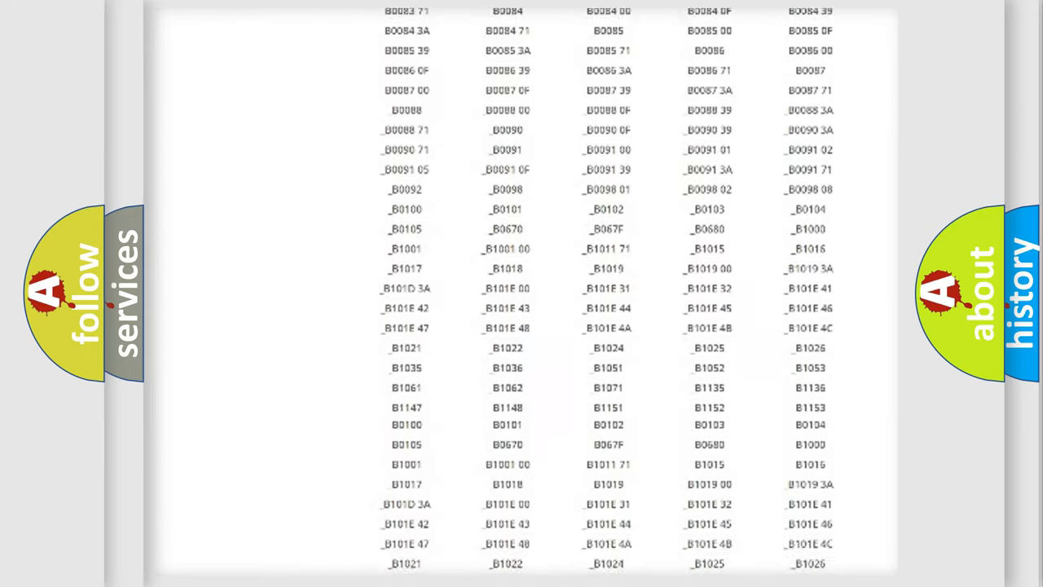
pyautogui.scroll(-3)
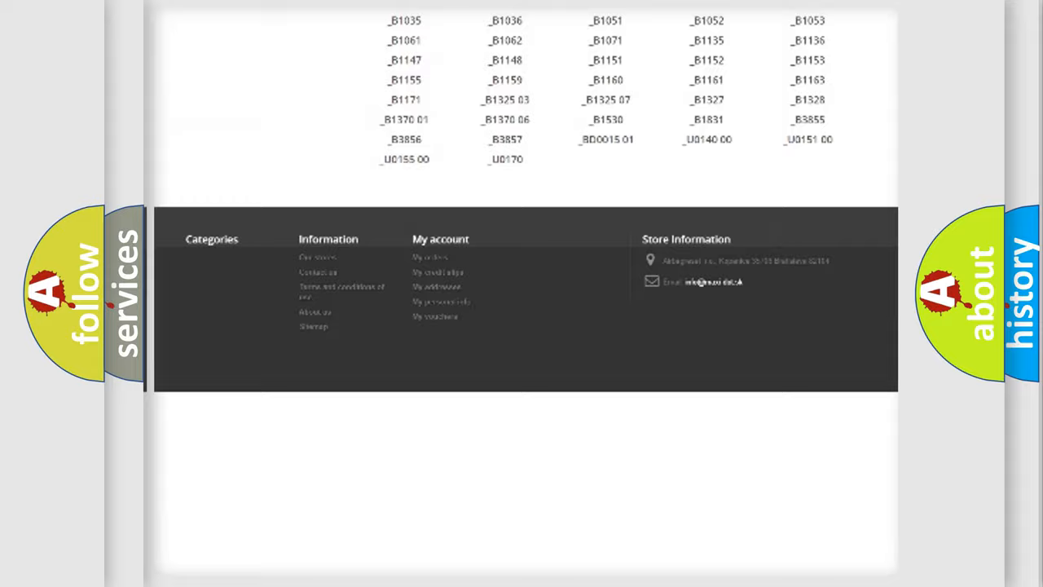